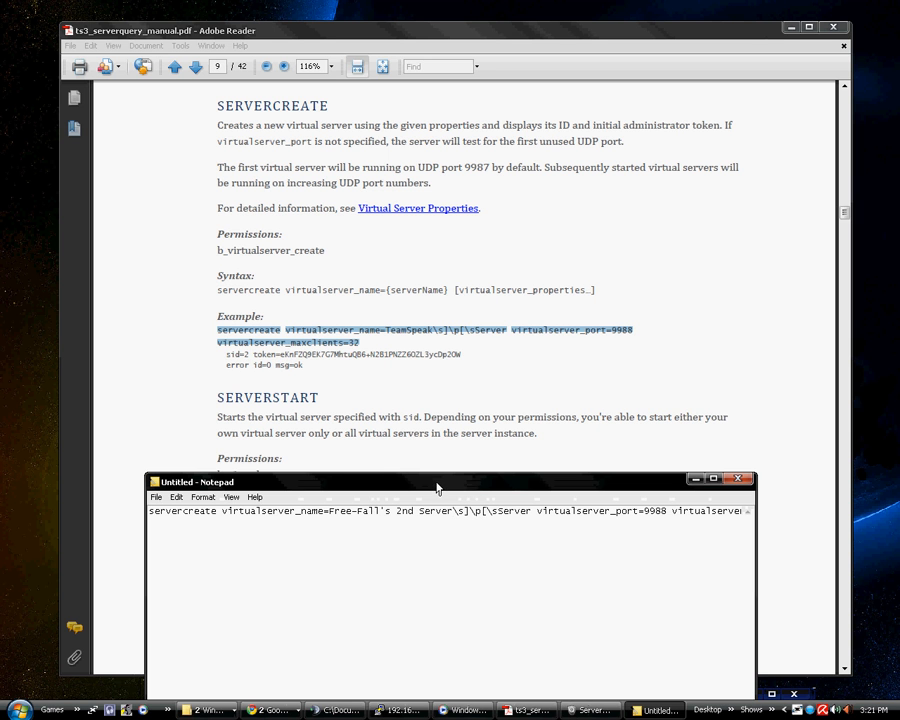
# Copy the full servercreate command for Free-Fall's 2nd Server, port 9988, 32 clients.
pyautogui.moveTo(435, 481); pyautogui.dragTo(450, 429)
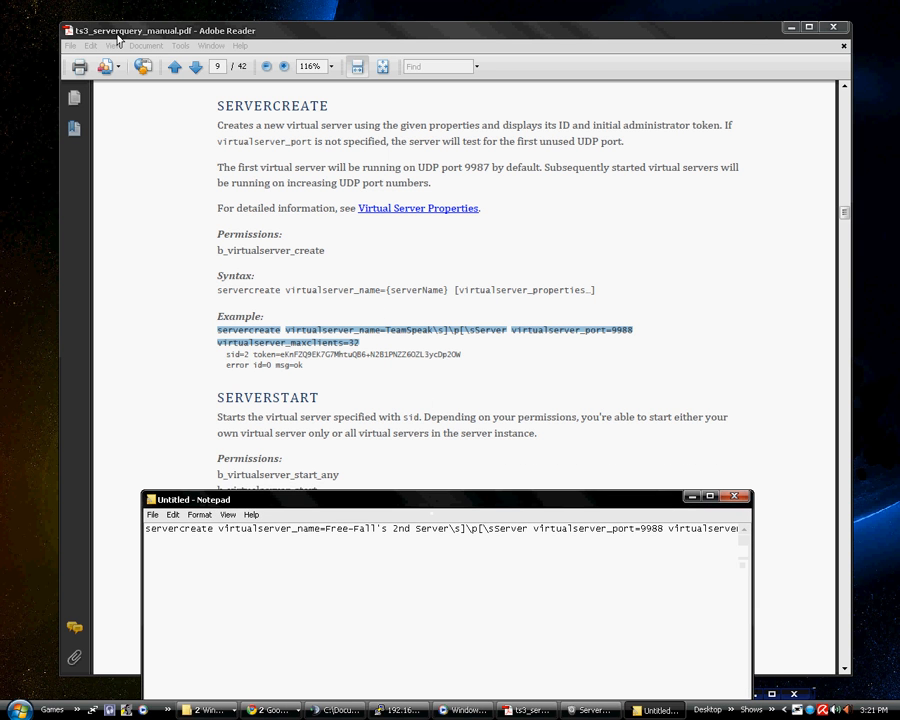
pyautogui.moveTo(342, 330)
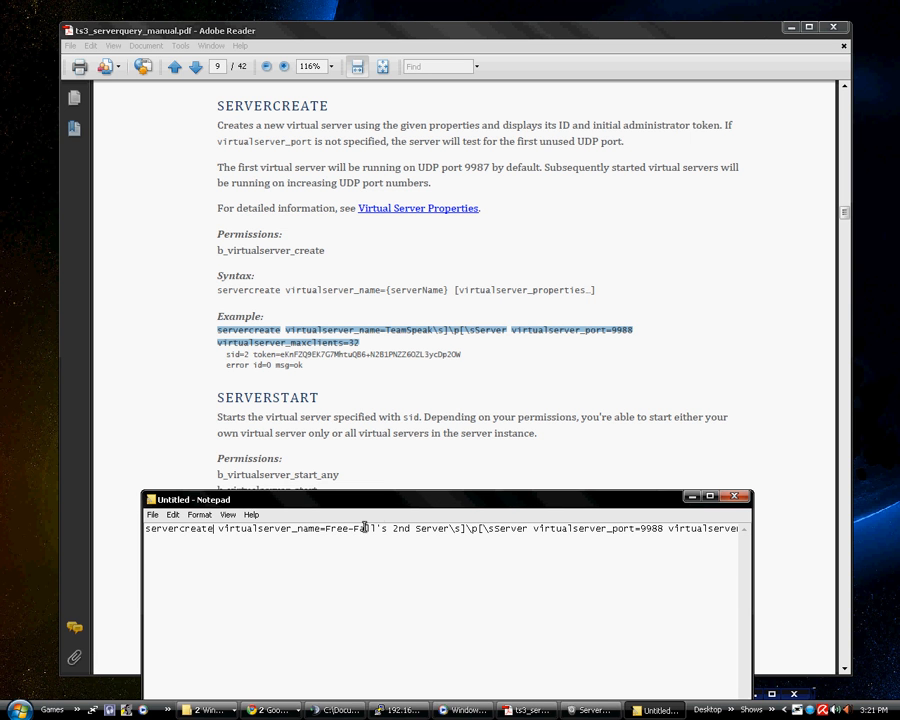
pyautogui.moveTo(503, 510)
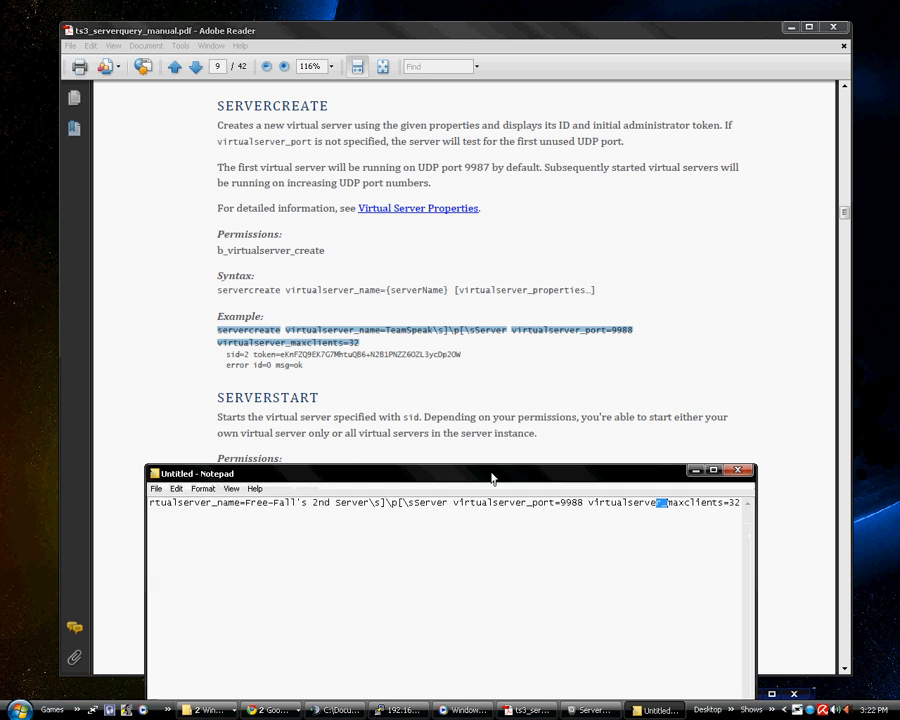
pyautogui.moveTo(490, 473); pyautogui.dragTo(490, 375)
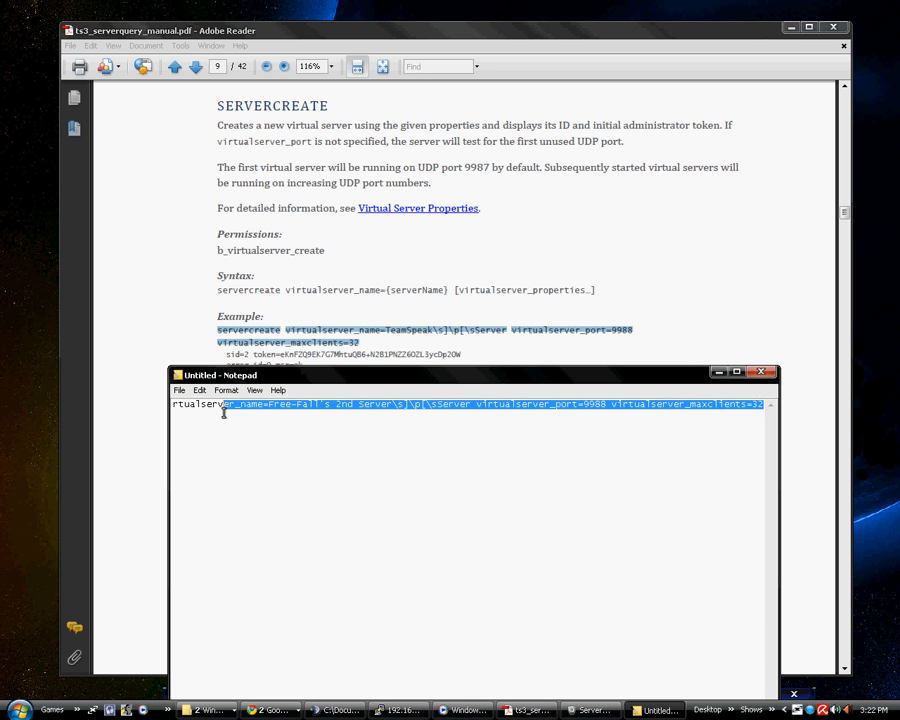
pyautogui.click(199, 390)
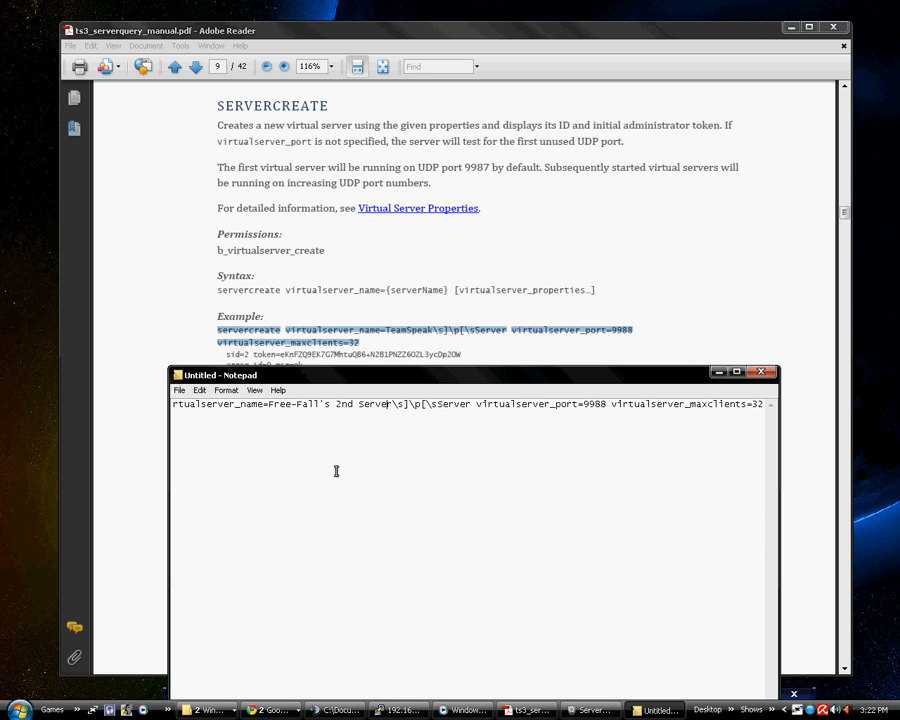
pyautogui.click(200, 390)
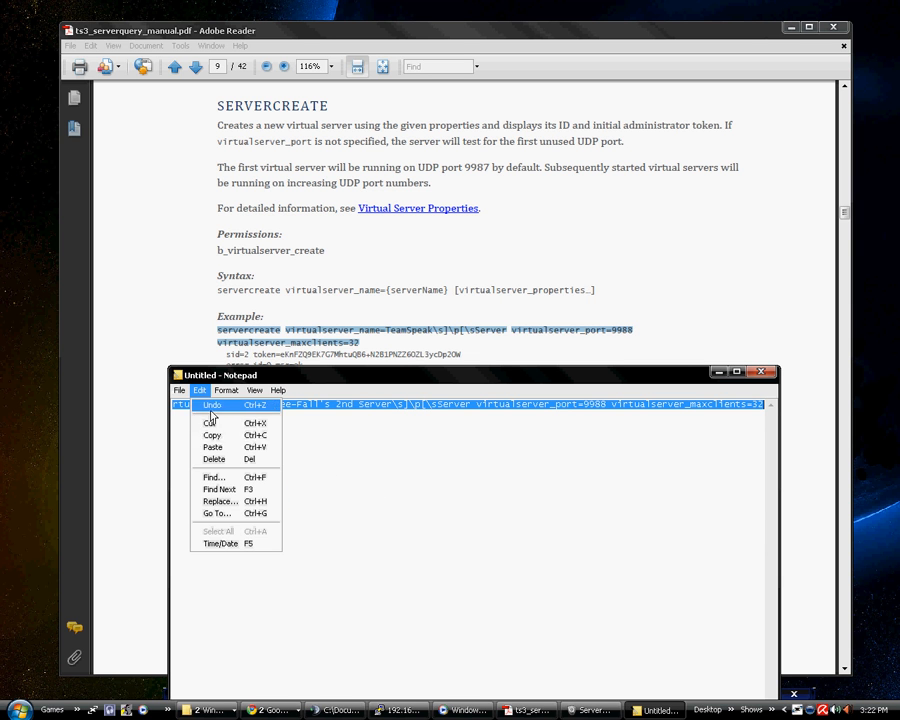
pyautogui.moveTo(213, 434)
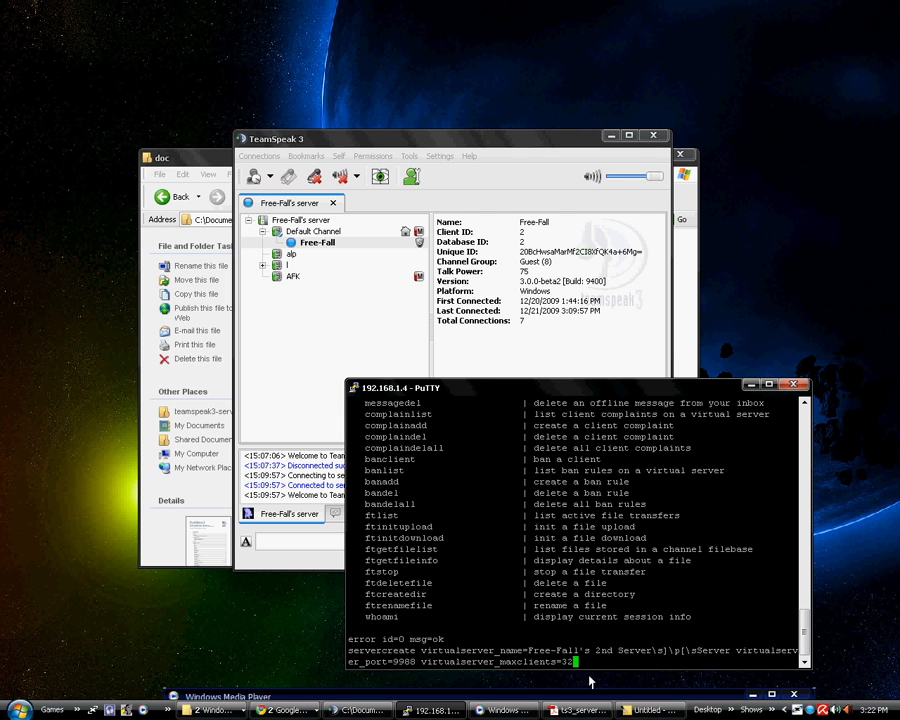
# Run the pasted servercreate command in PuTTY, getting sid=2 and an admin token.
pyautogui.scroll(-3)
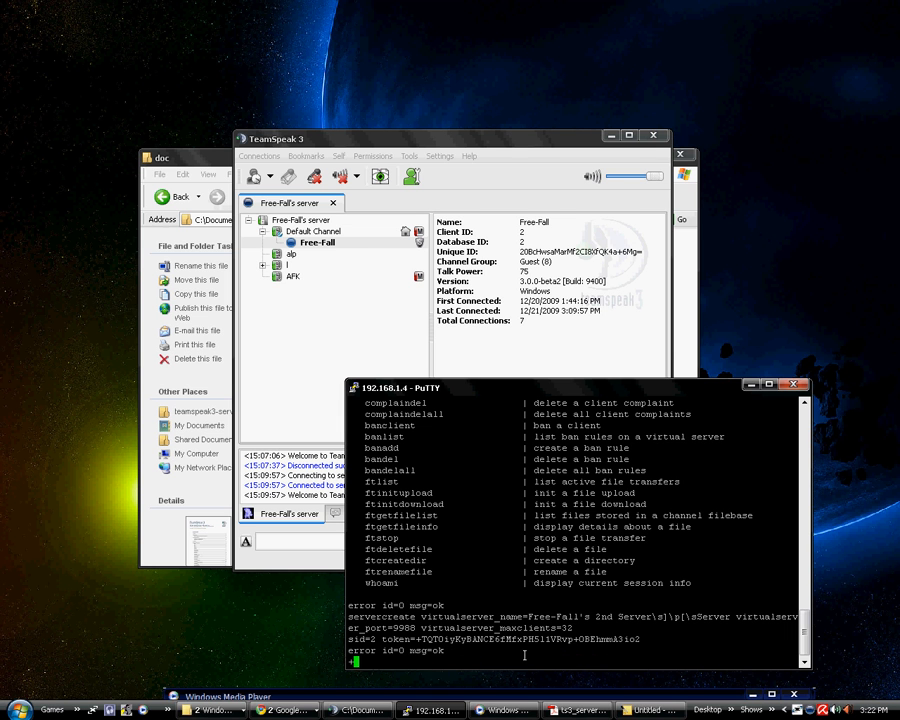
pyautogui.click(651, 709)
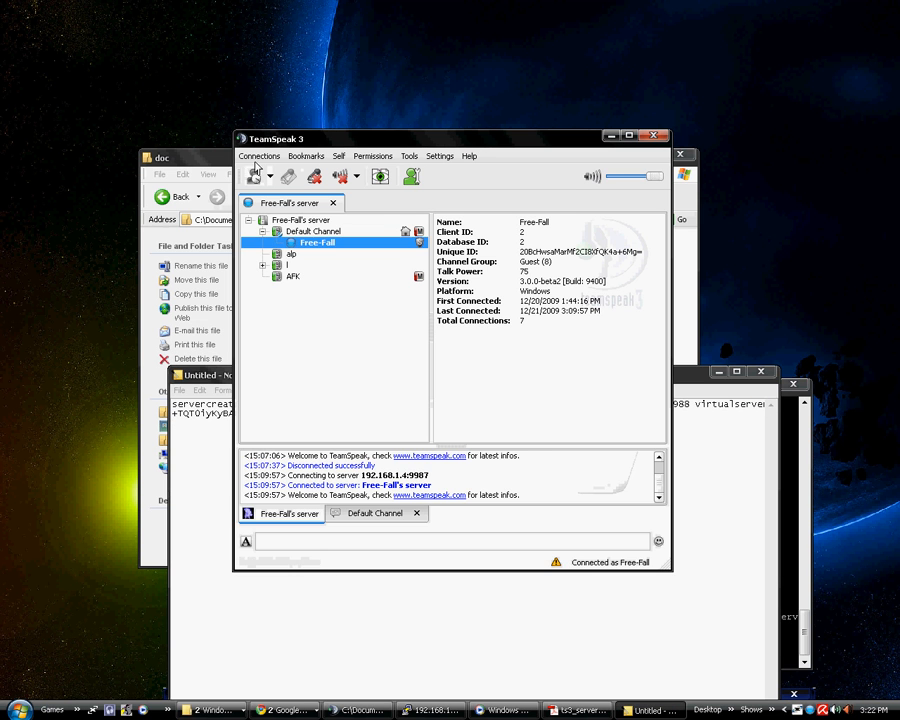
# Connect TeamSpeak 3 to 192.168.1.4 on port 9988 in a new tab.
pyautogui.click(259, 155)
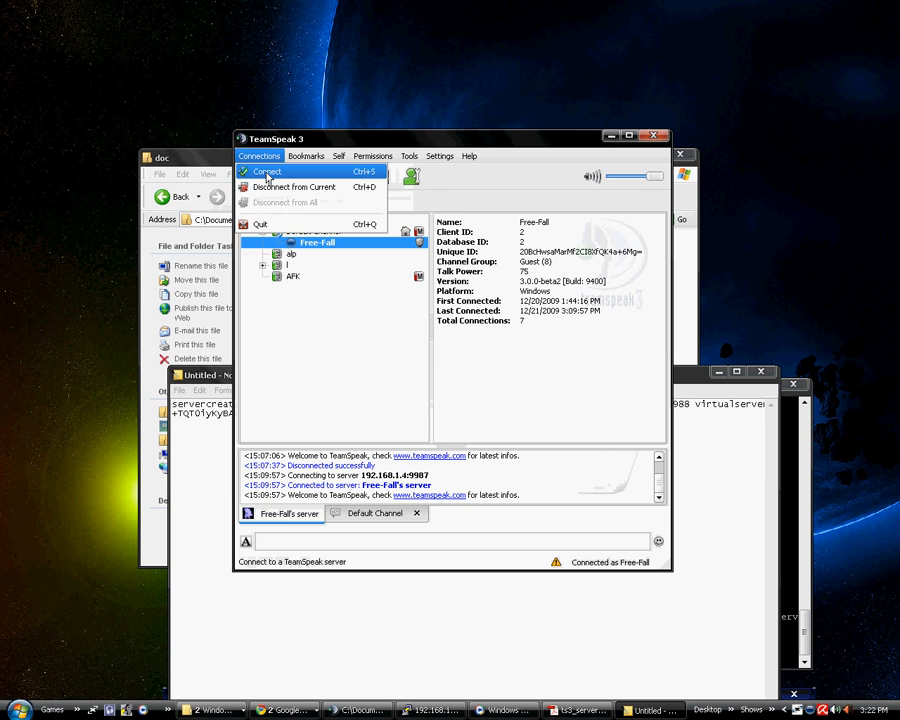
pyautogui.click(267, 171)
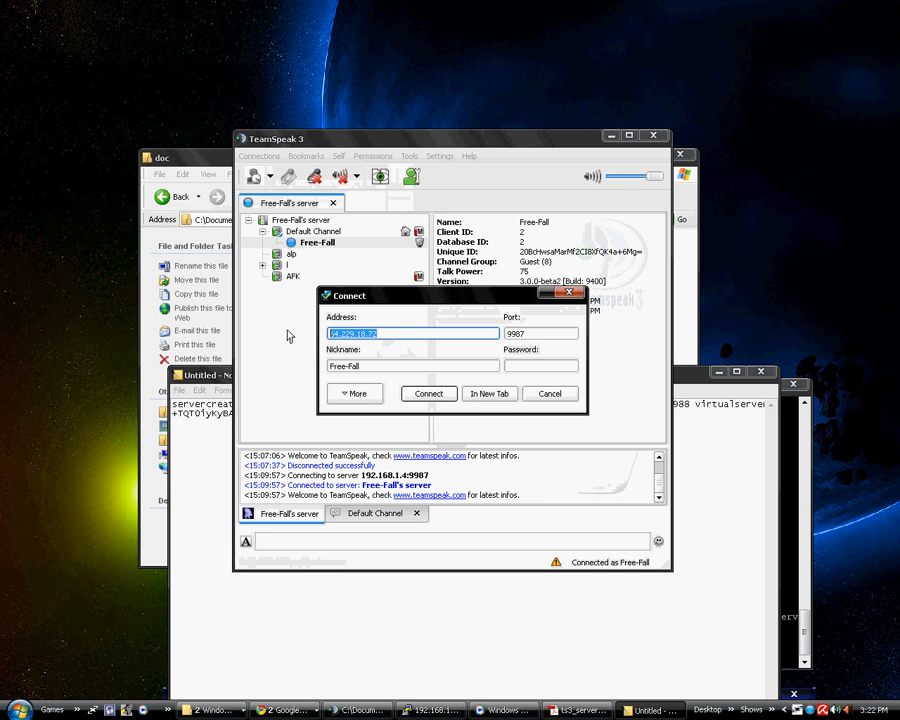
pyautogui.write('192.168.1.4')
pyautogui.click(541, 333)
pyautogui.write('9988')
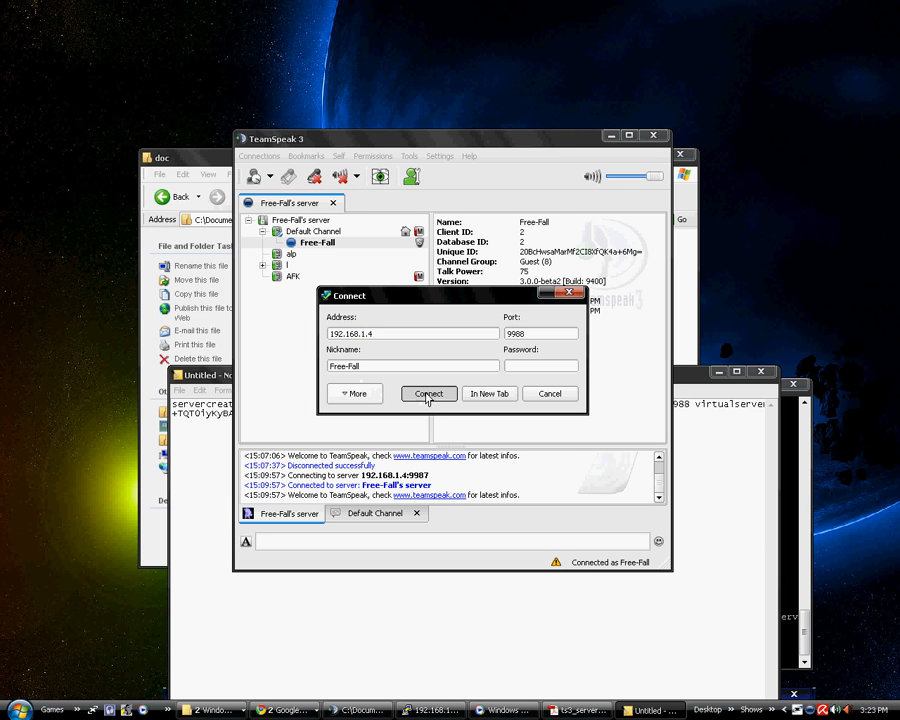
pyautogui.click(429, 393)
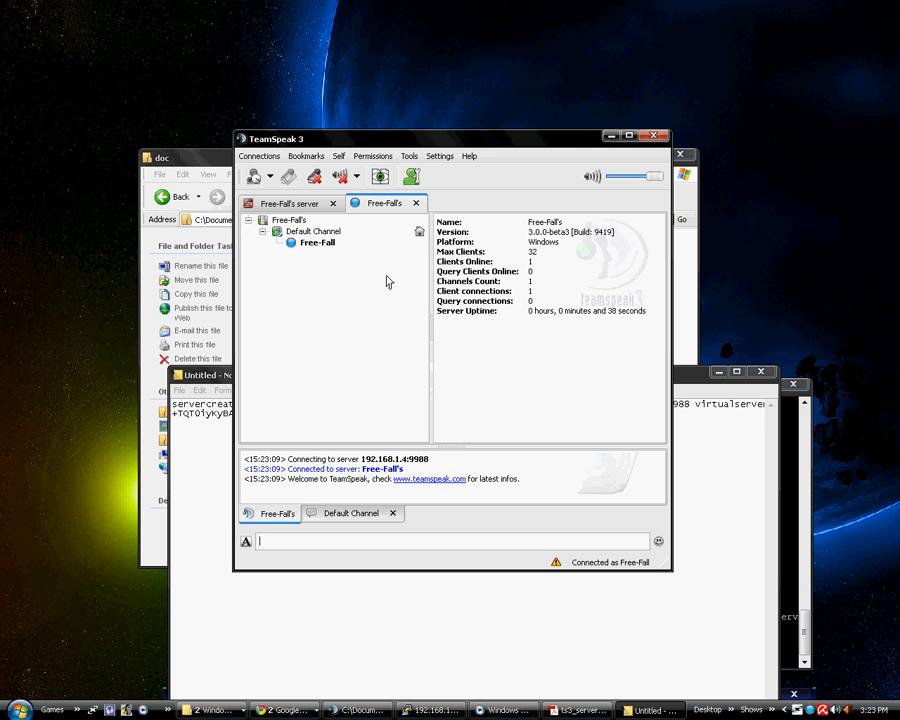
pyautogui.moveTo(298, 220)
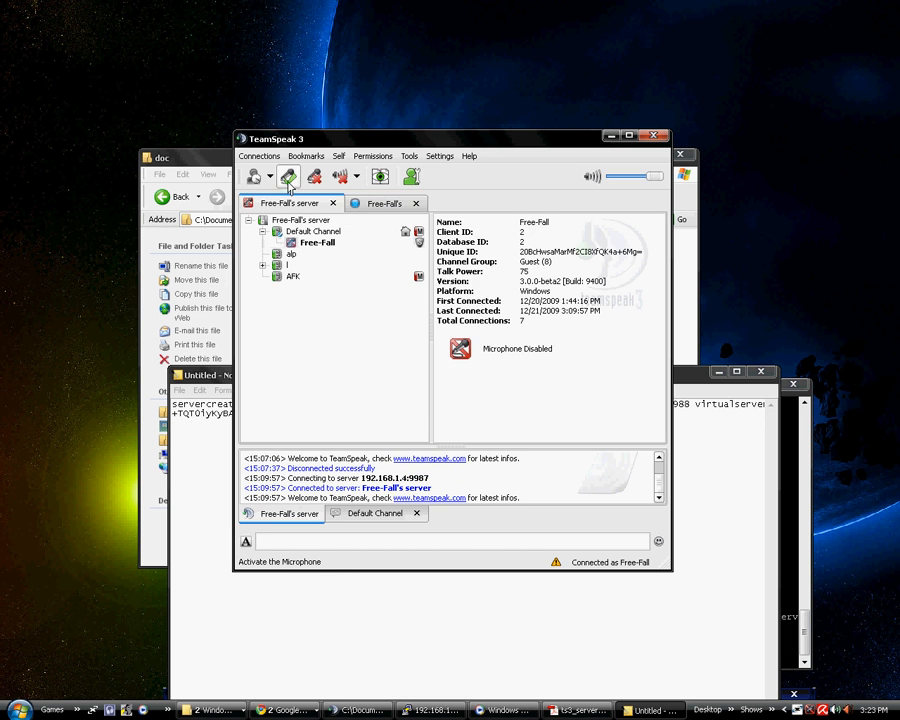
# Unmute the microphone on the new server tab and open the Use Token prompt.
pyautogui.click(450, 541)
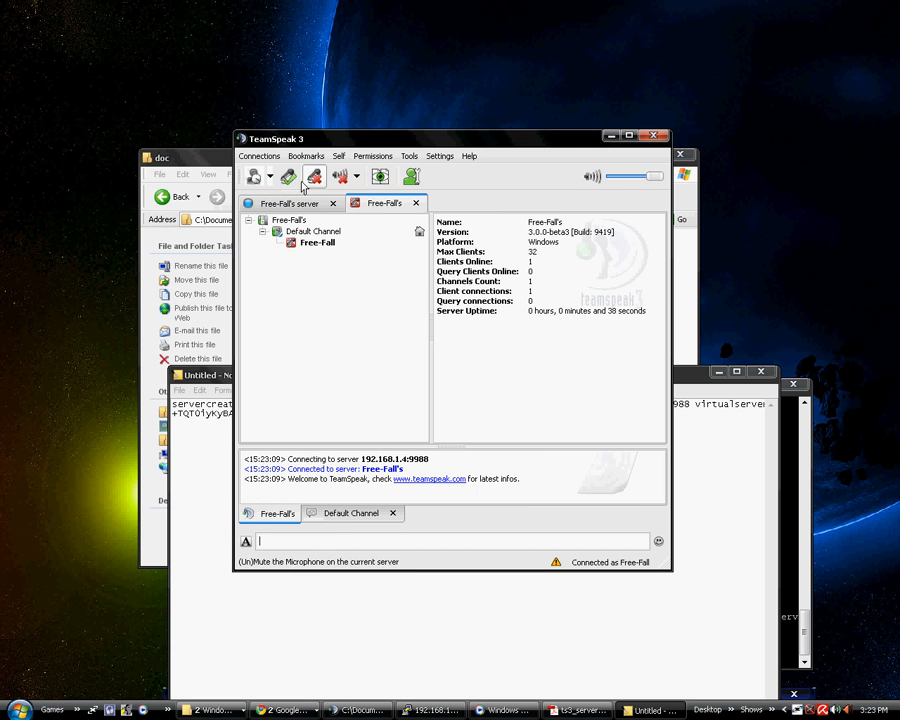
pyautogui.click(317, 243)
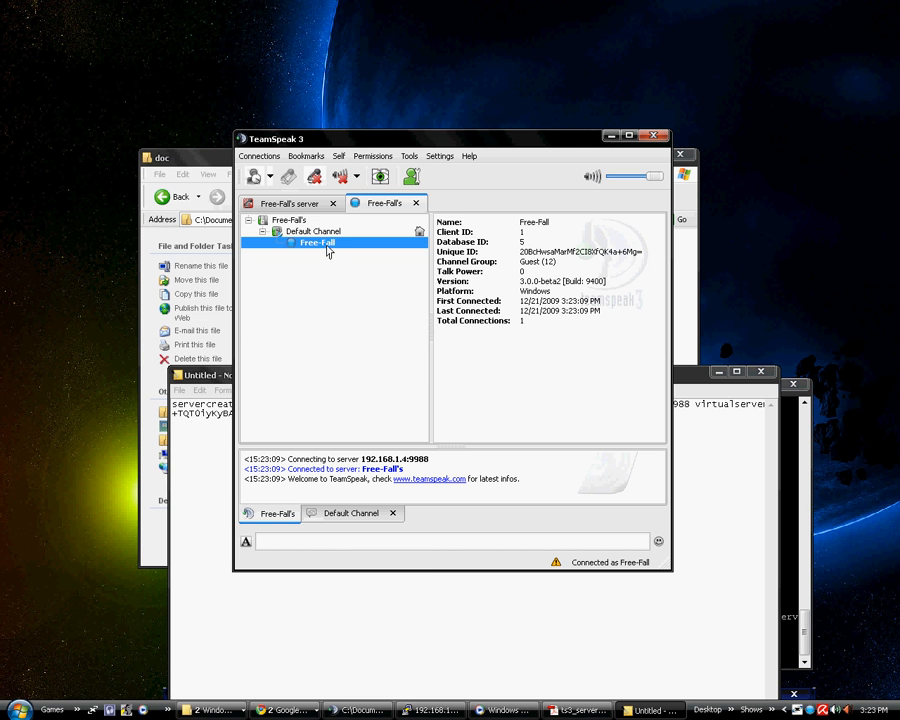
pyautogui.click(338, 155)
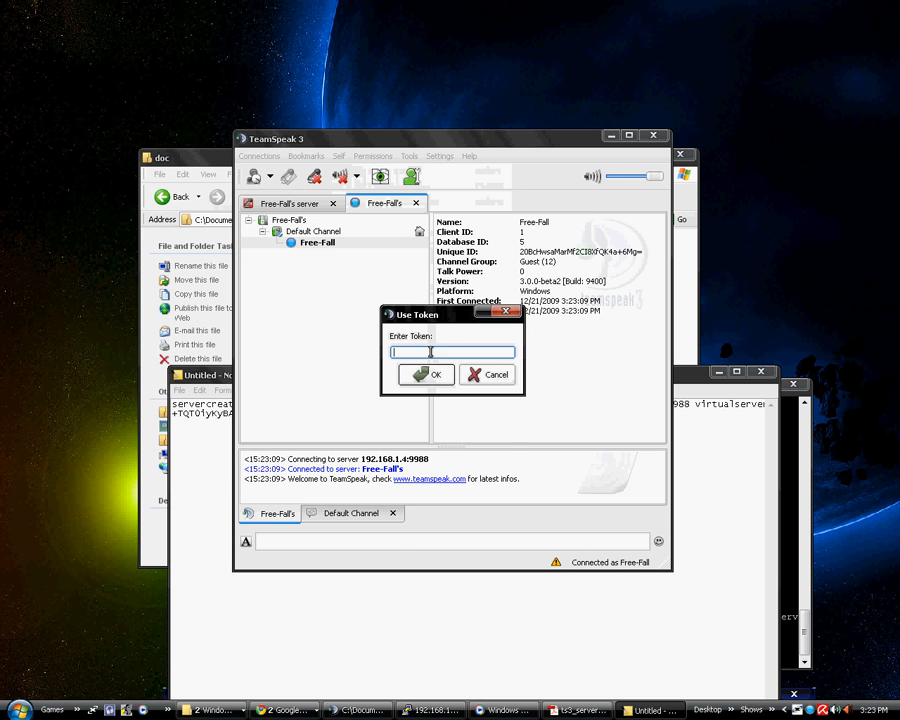
# Enter the PuTTY admin token to gain Server Admin on the new server.
pyautogui.click(425, 374)
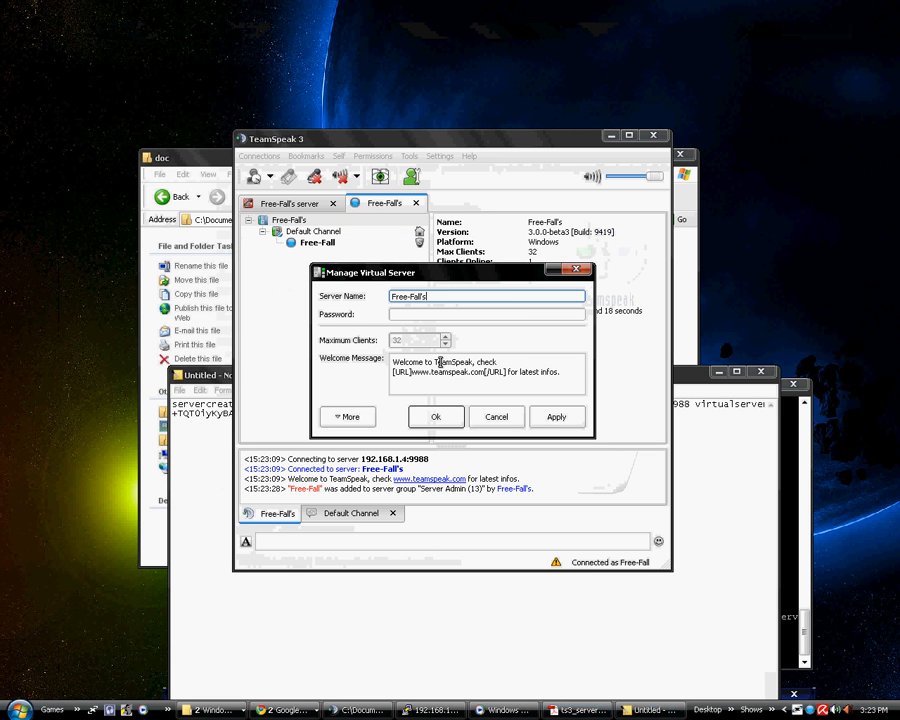
pyautogui.click(347, 416)
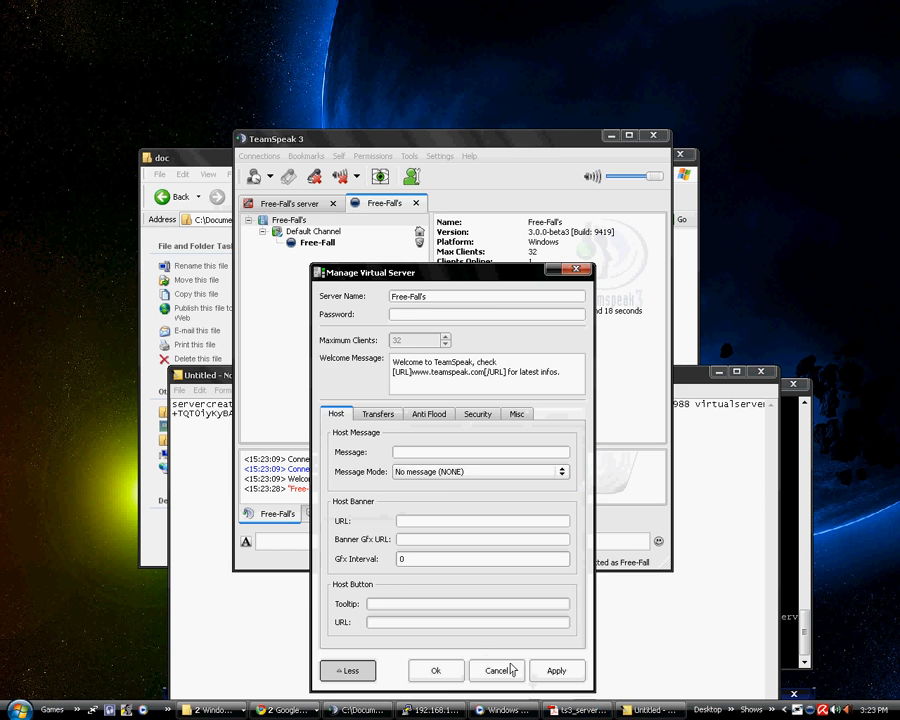
pyautogui.click(497, 670)
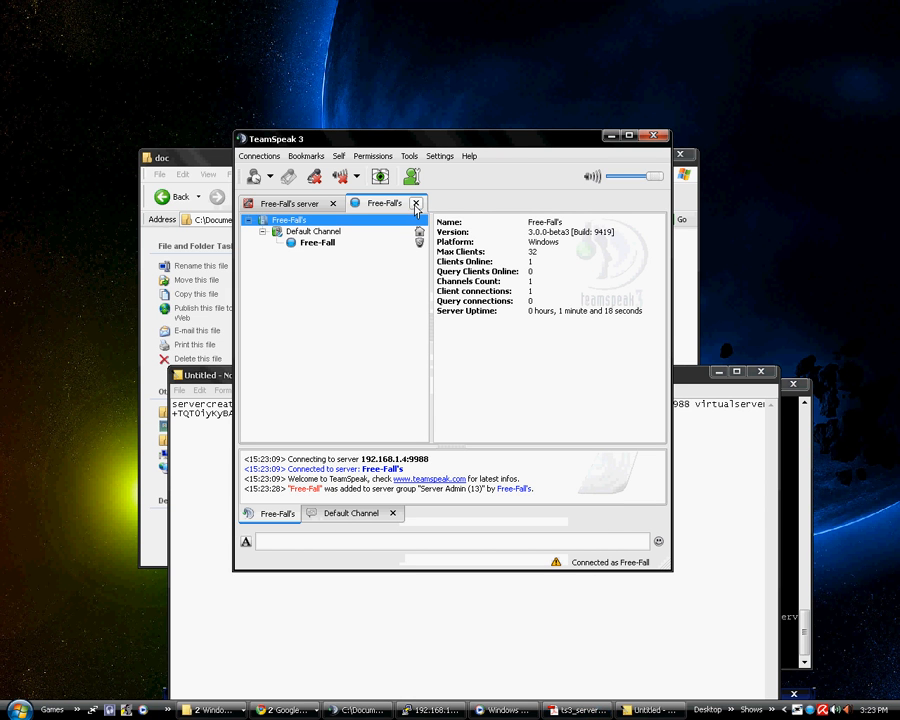